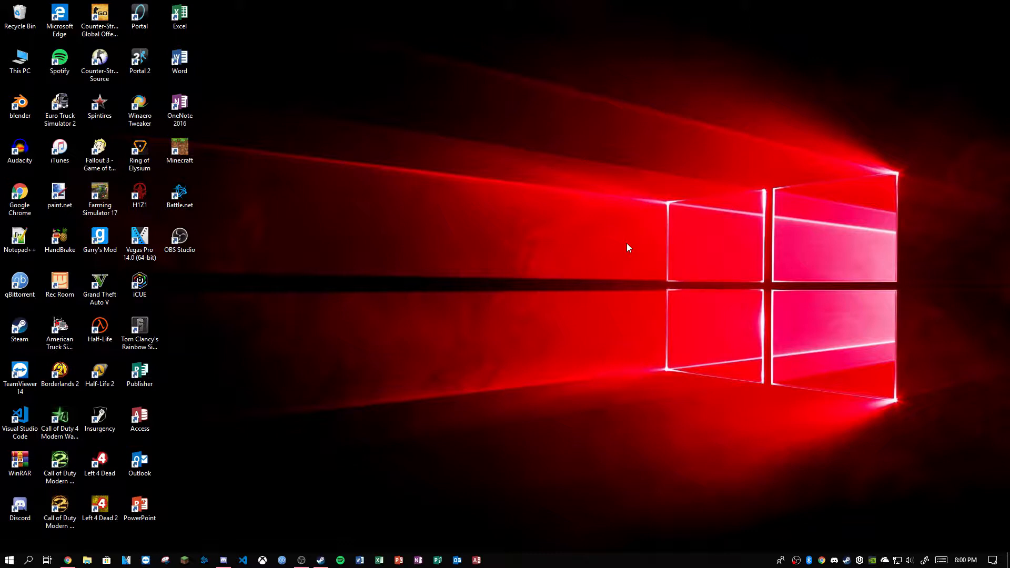
mouse_move(613, 264)
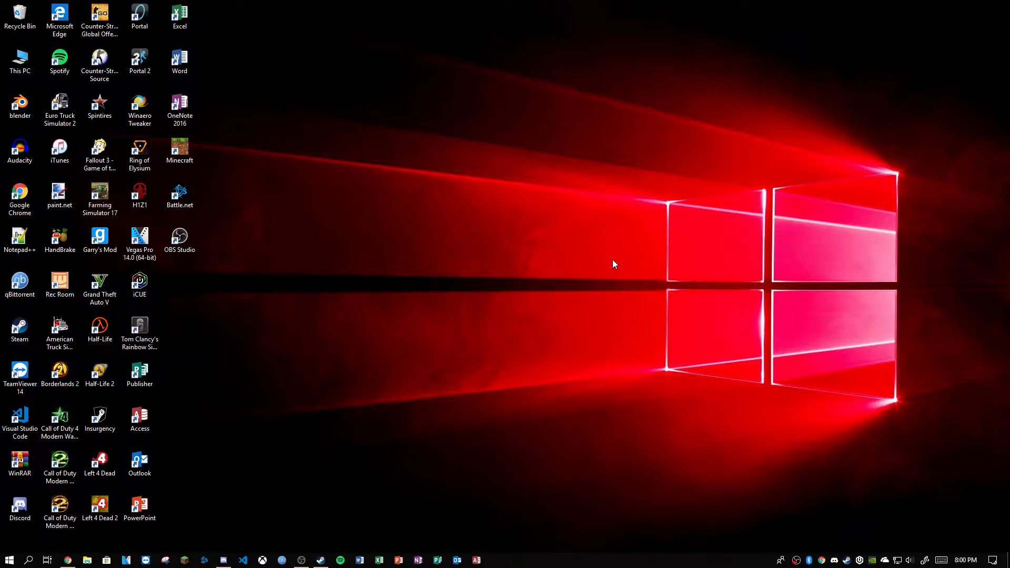
Download the f.lux installer from justgetflux.com in Chrome.
left_click(67, 559)
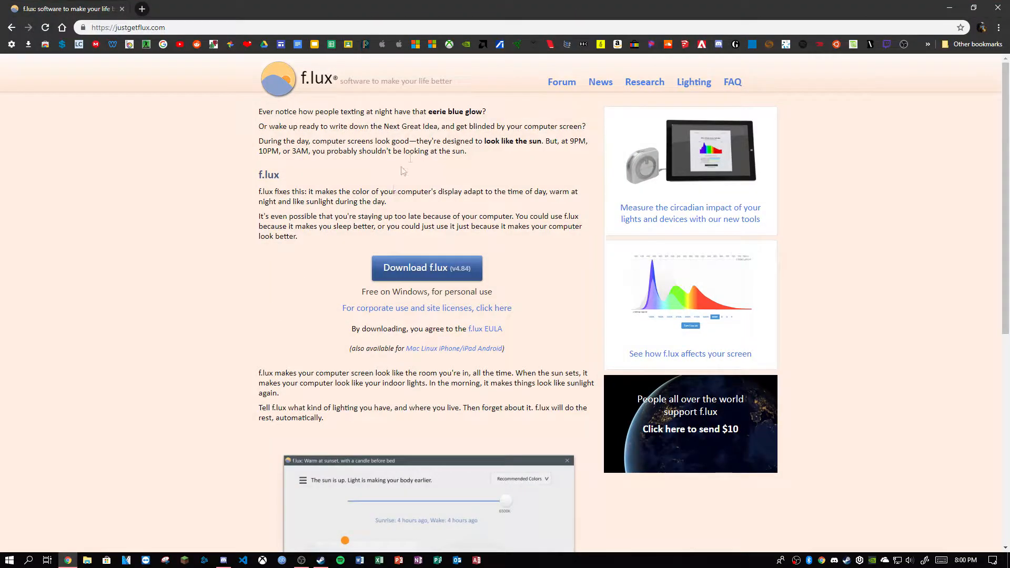
left_click(427, 268)
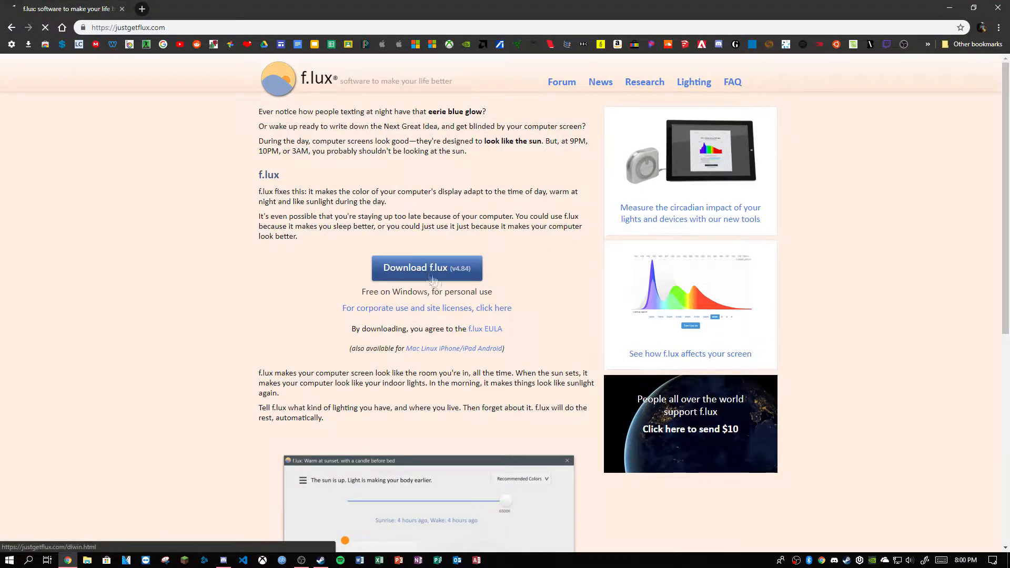
left_click(426, 268)
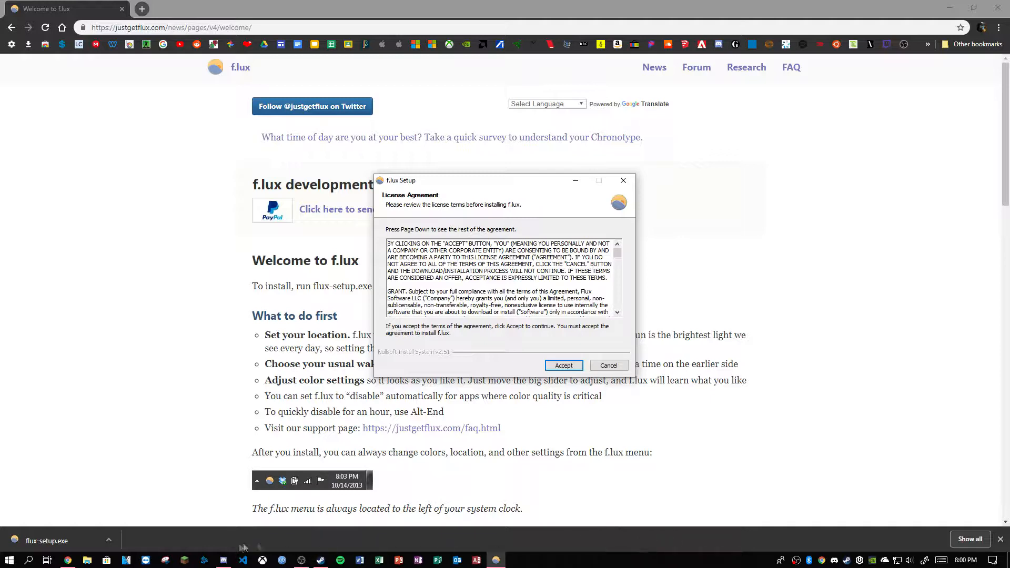
mouse_move(682, 413)
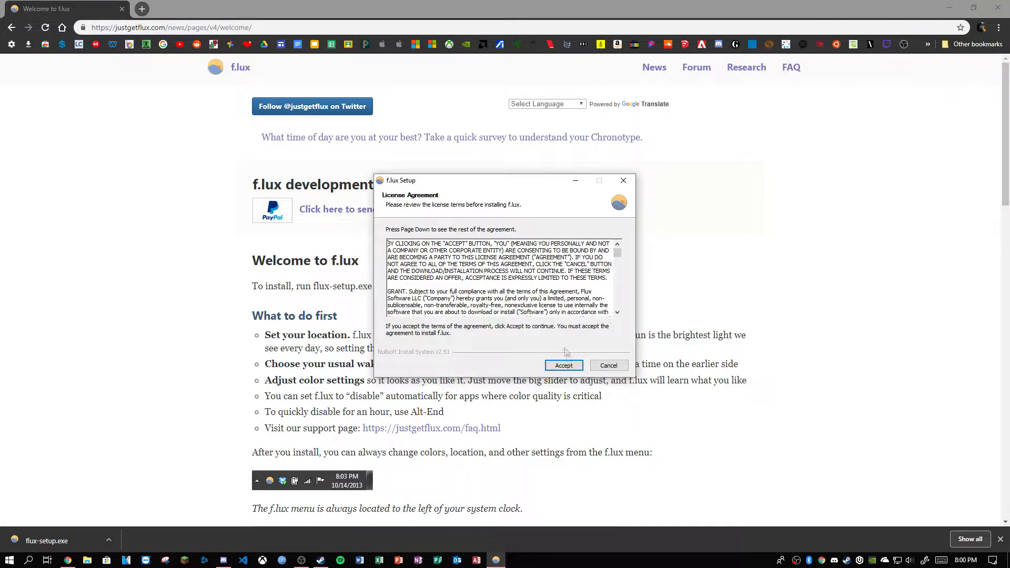
Accept the f.lux license agreement so installation completes.
left_click(563, 365)
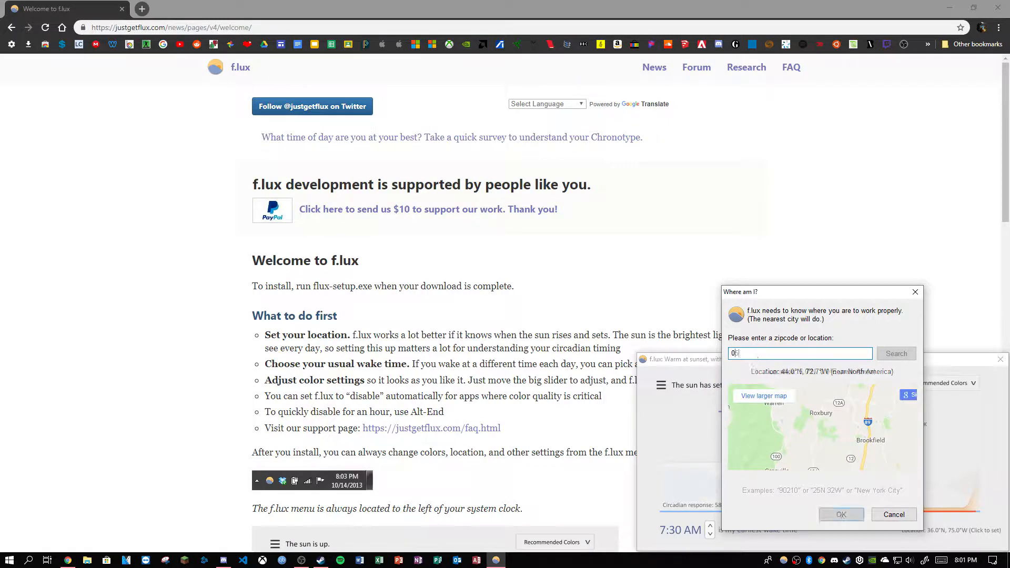
Set the f.lux location to ZIP code 05060 and confirm the found match.
type("05060")
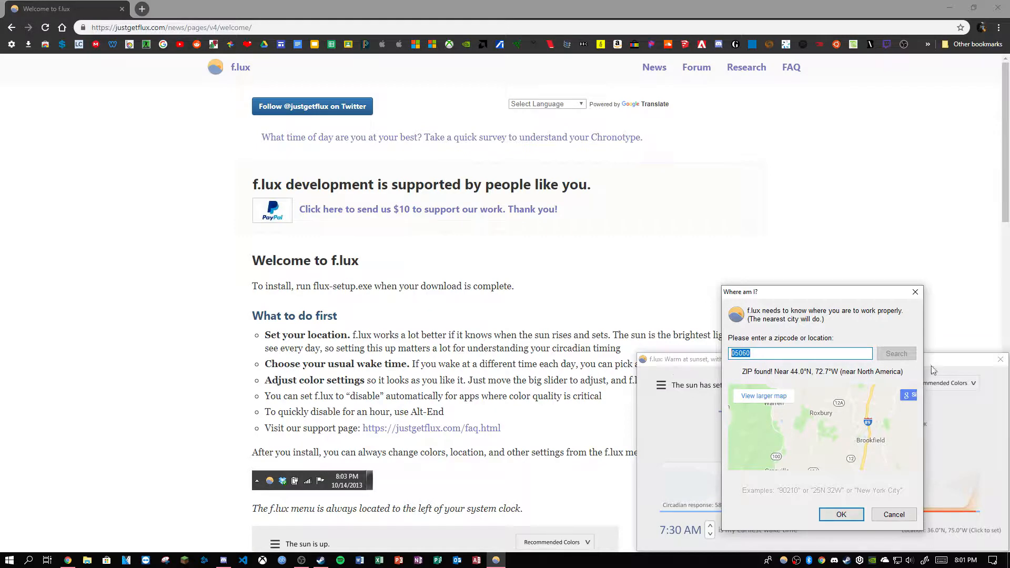
left_click(841, 515)
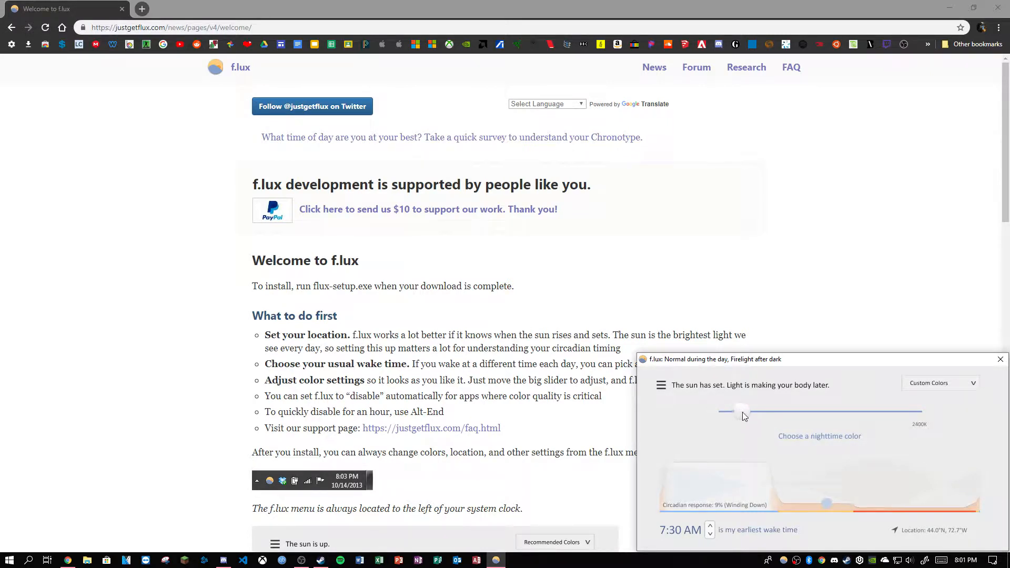
Move the earliest wake time earlier to about 6:15 AM.
left_click(709, 526)
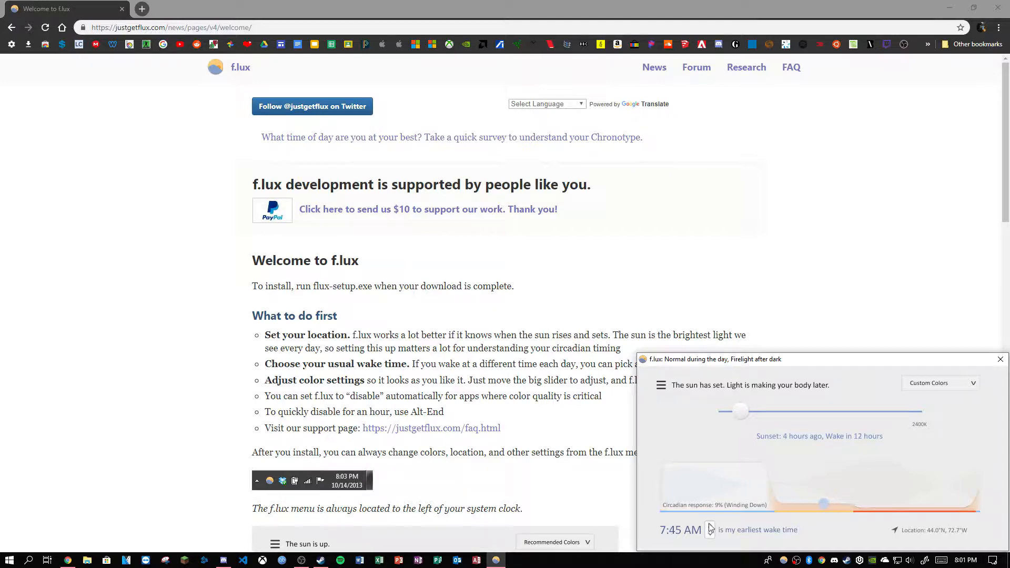
left_click(709, 532)
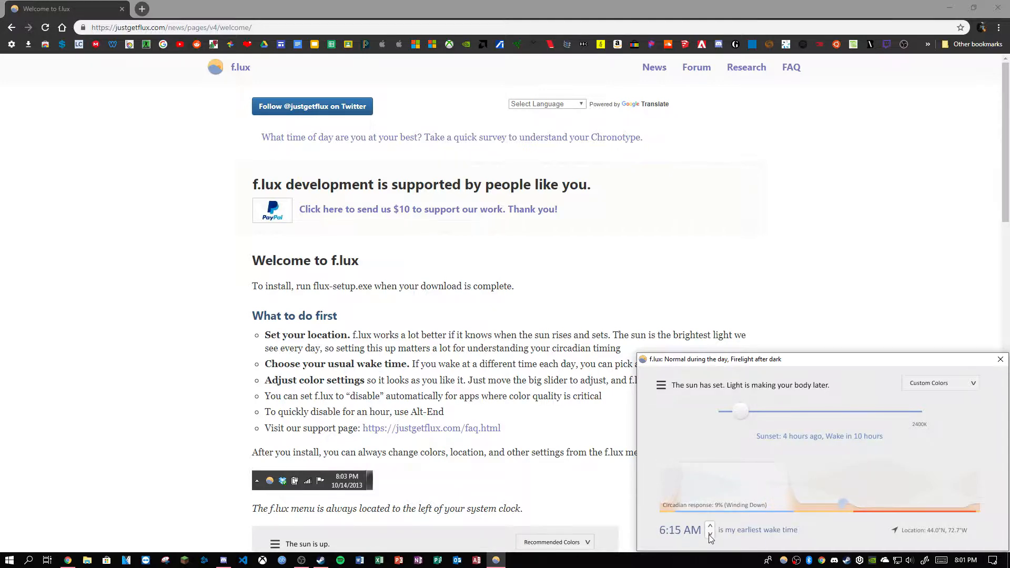
left_click(710, 534)
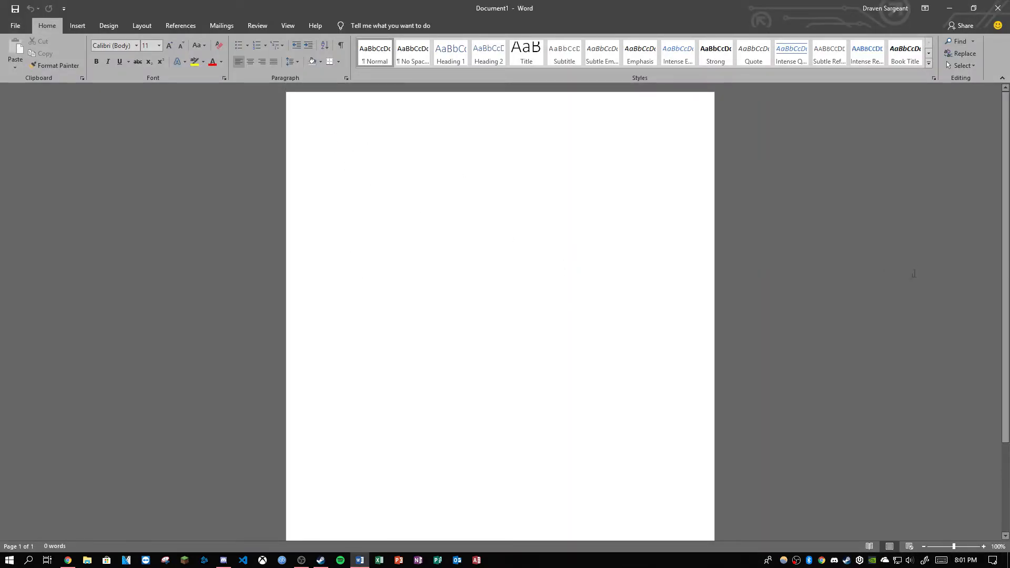
Return to the f.lux welcome page in Chrome after closing the settings window.
left_click(66, 560)
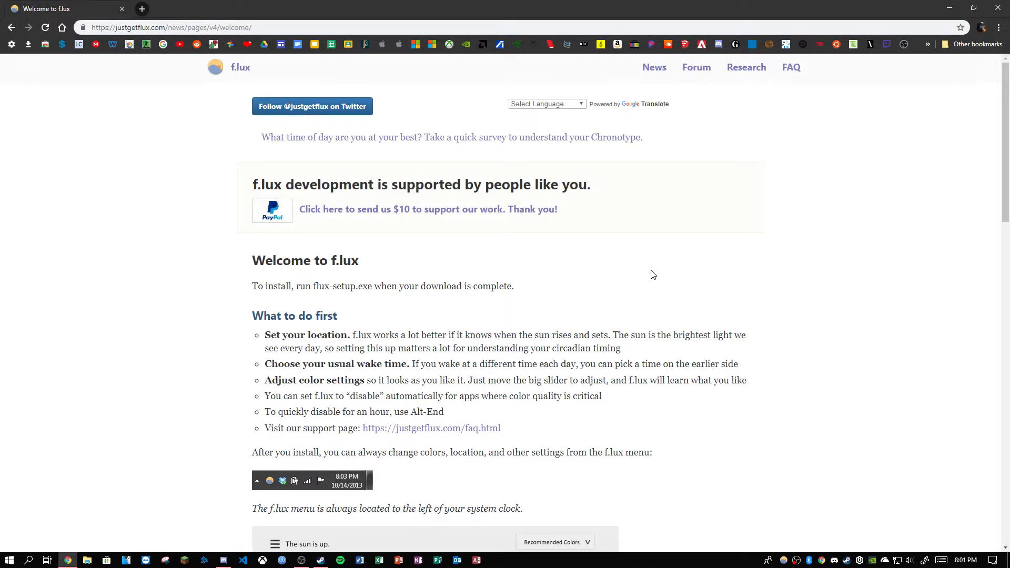
mouse_move(583, 300)
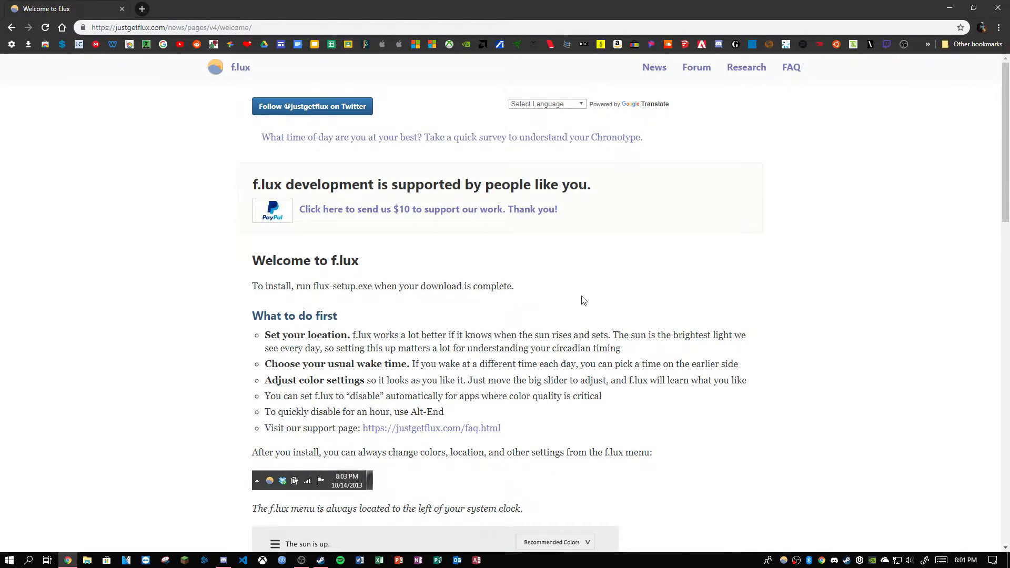